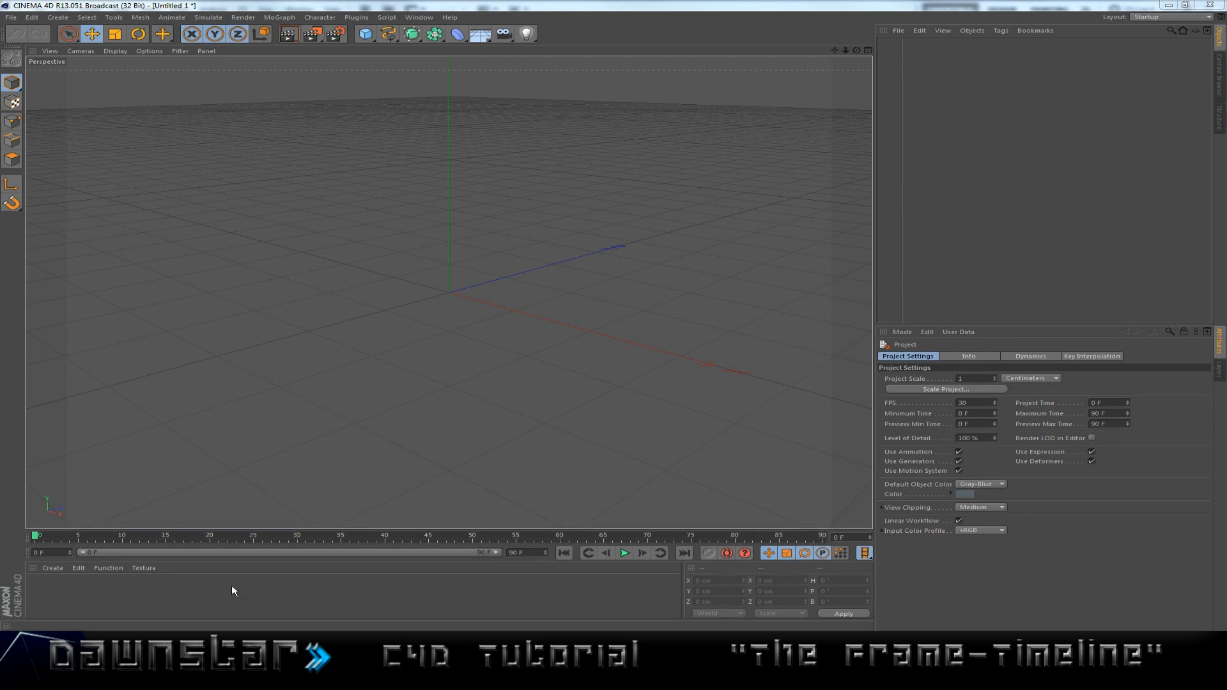
mouse_move(336, 559)
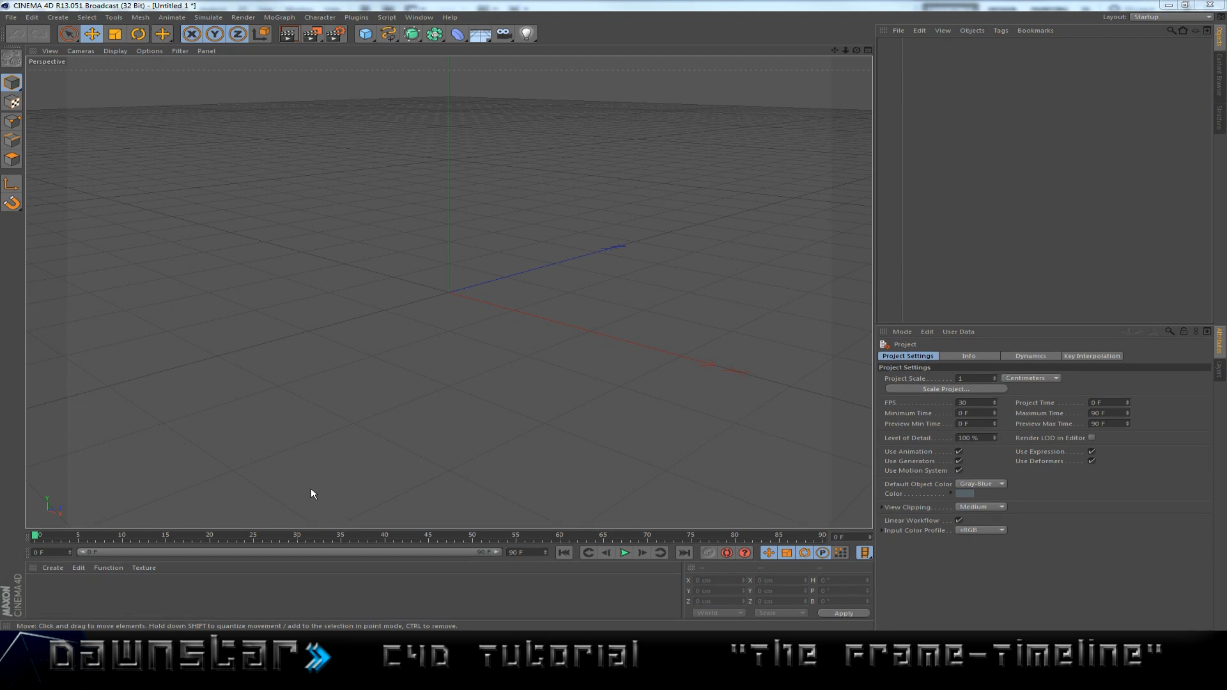
mouse_move(225, 559)
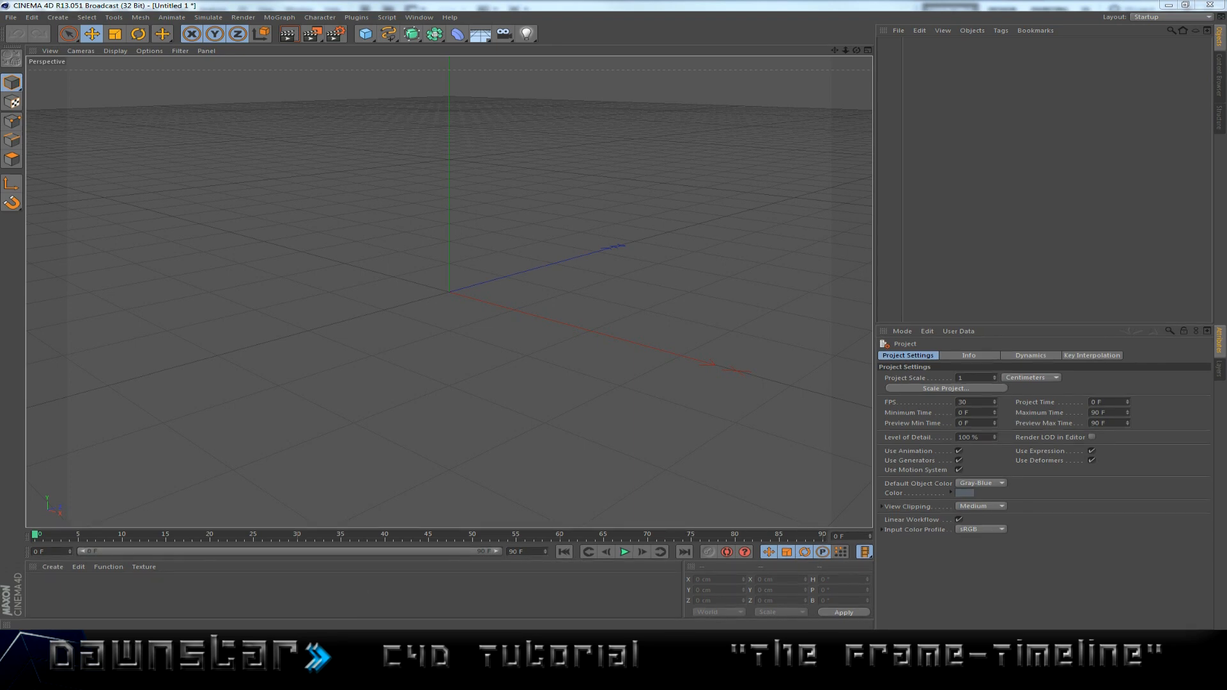
mouse_move(68, 603)
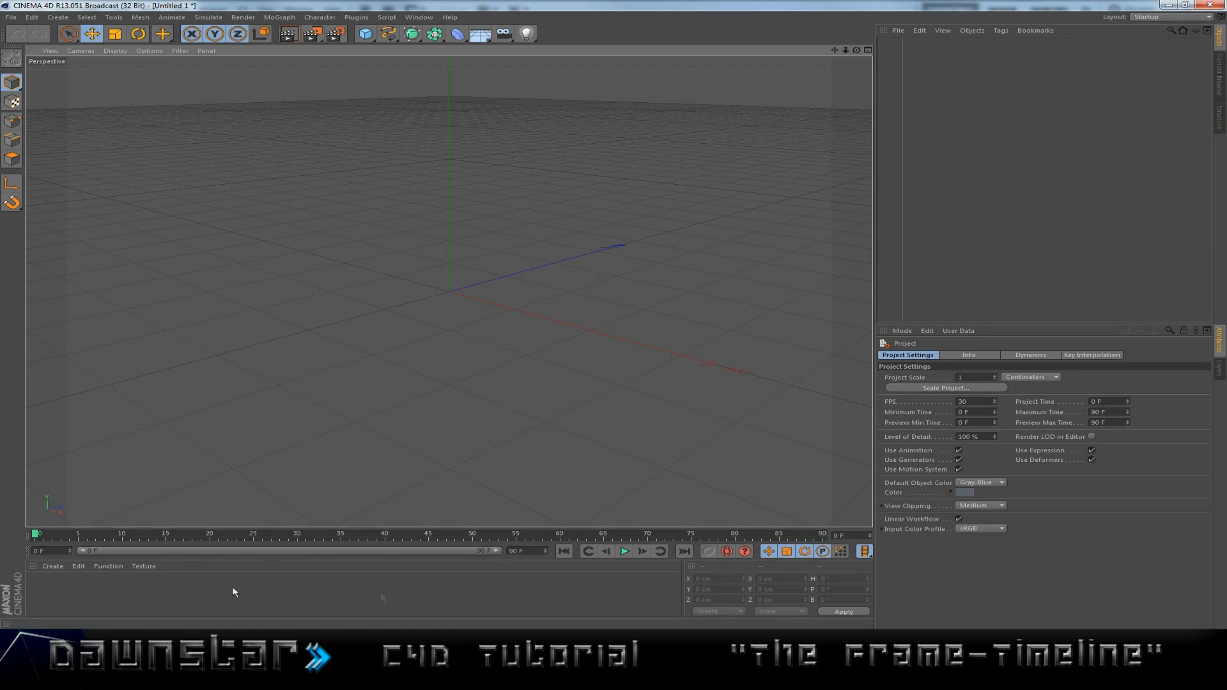
mouse_move(570, 605)
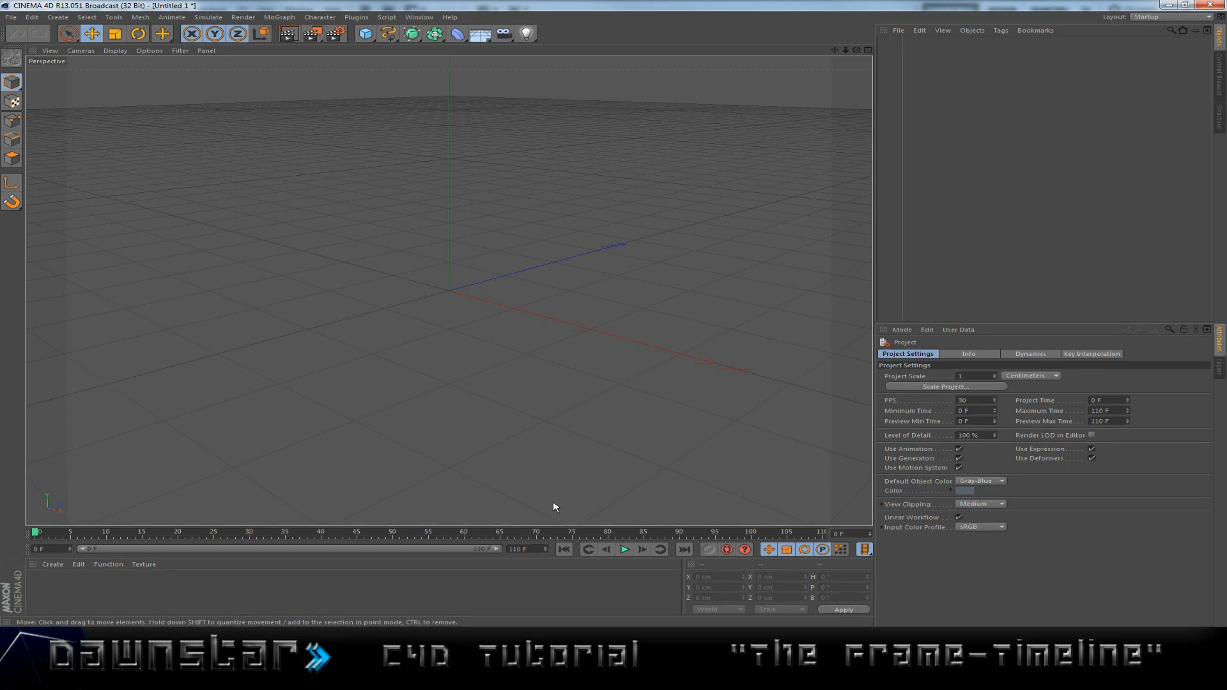
mouse_move(394, 511)
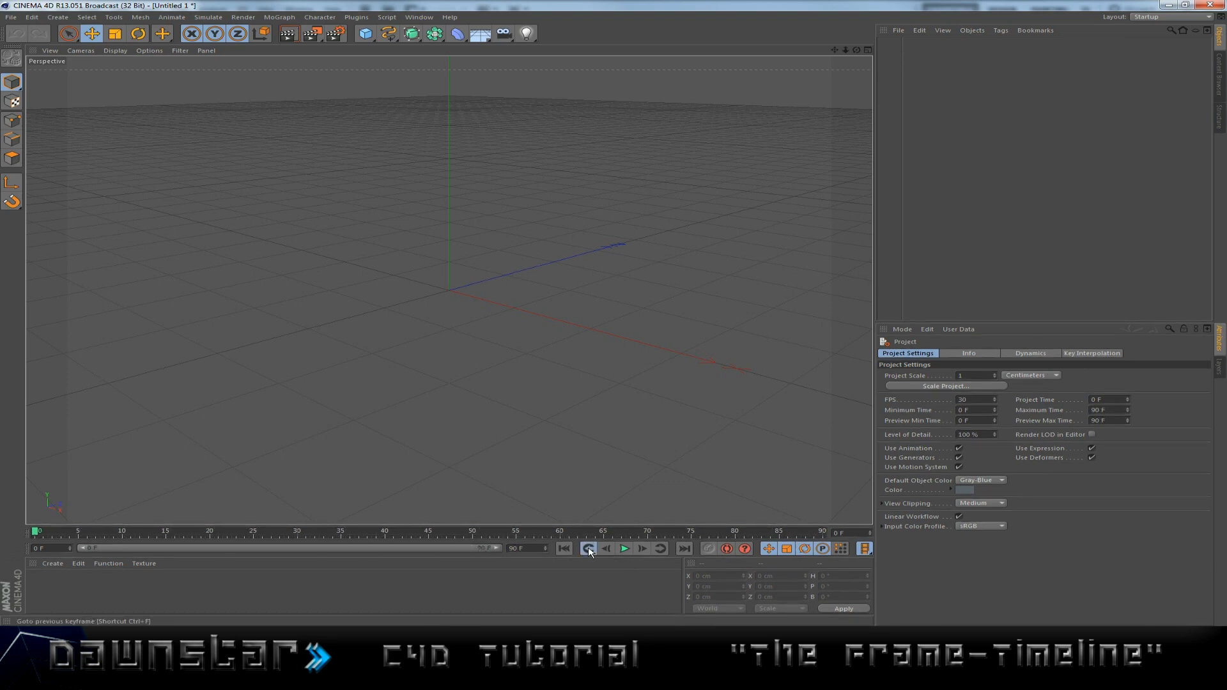
- Briefly play the timeline, stop partway, and step back to an earlier frame
click(623, 548)
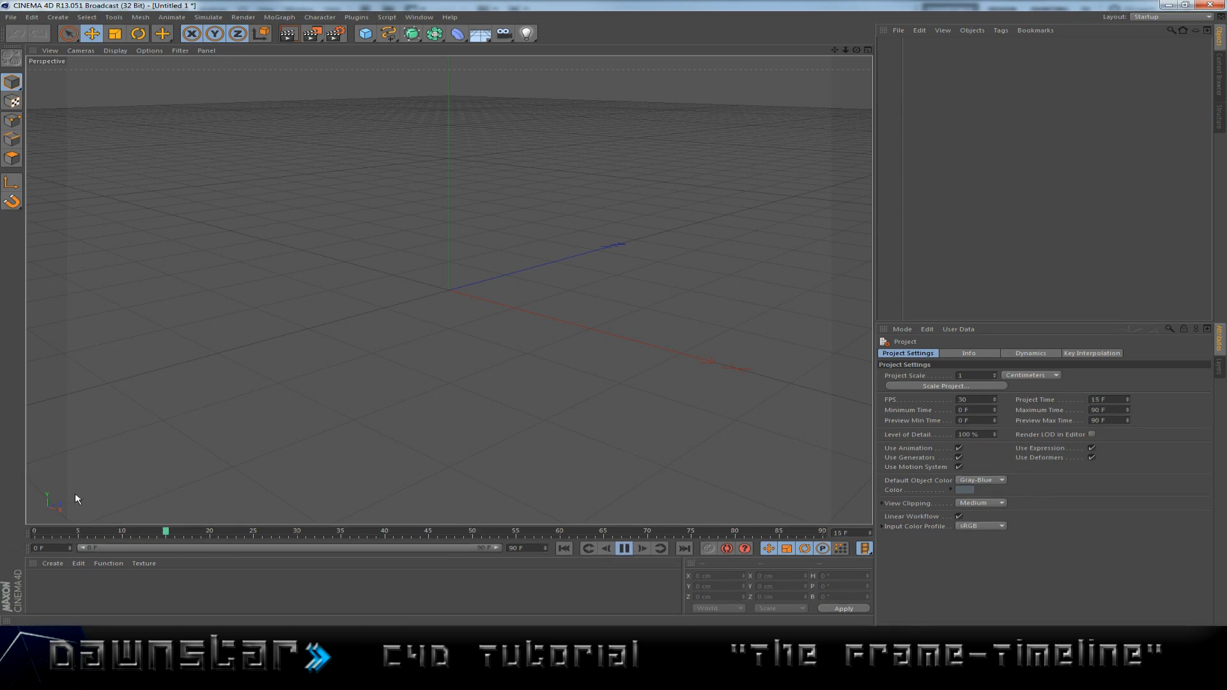
click(623, 548)
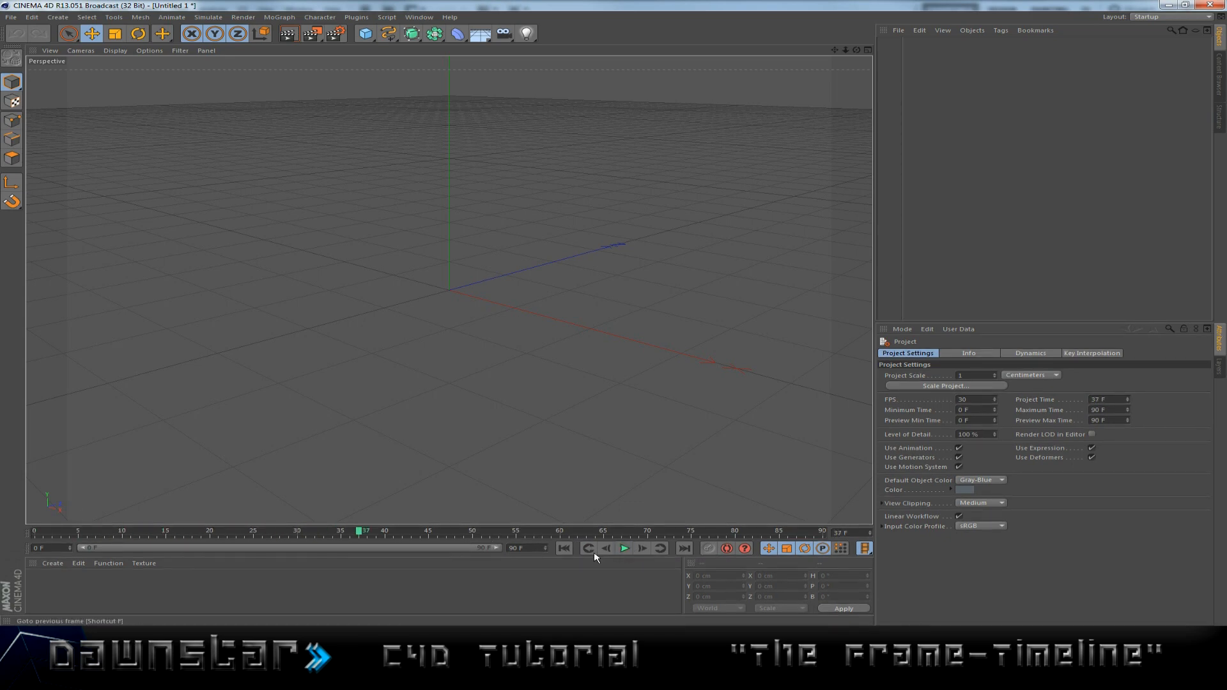
click(563, 548)
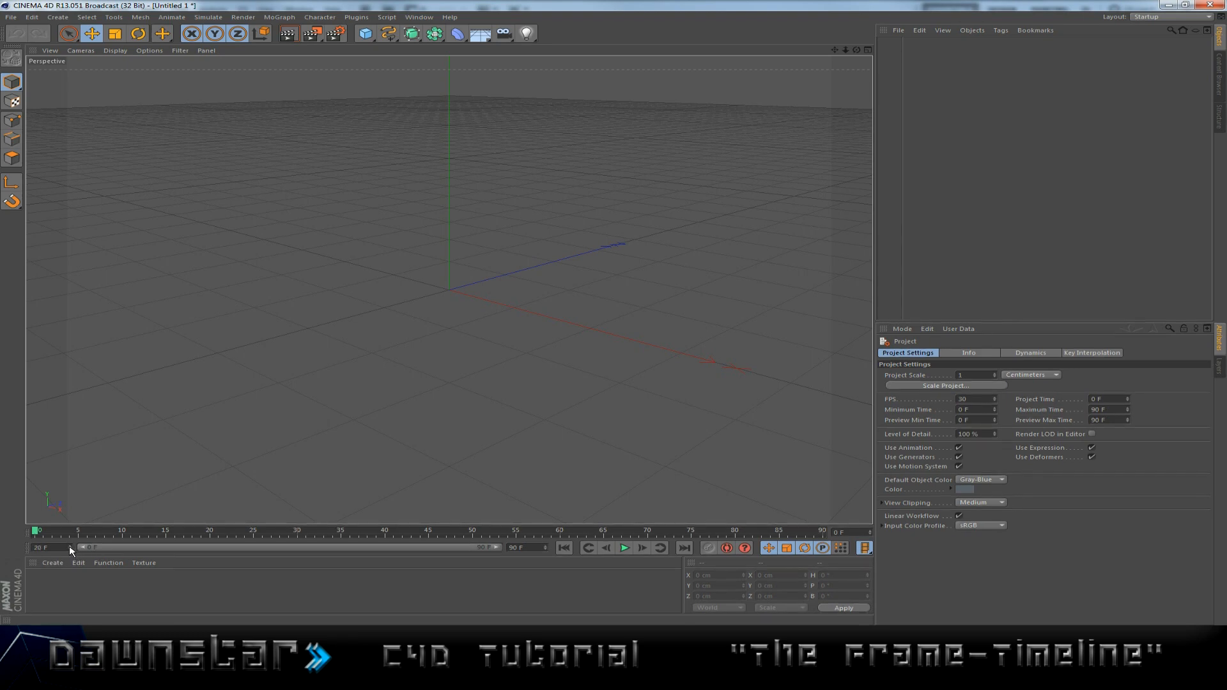
- Extend the preview range slider so the timeline runs to frame 200
drag(40, 547, 243, 548)
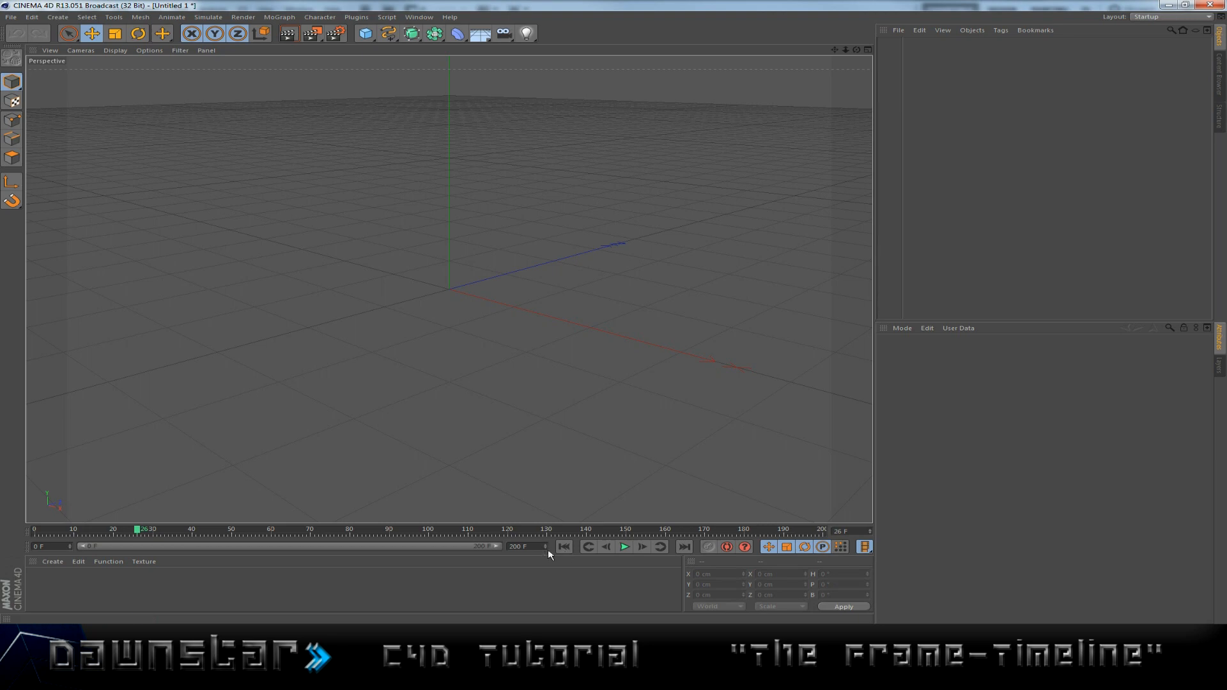
mouse_move(564, 546)
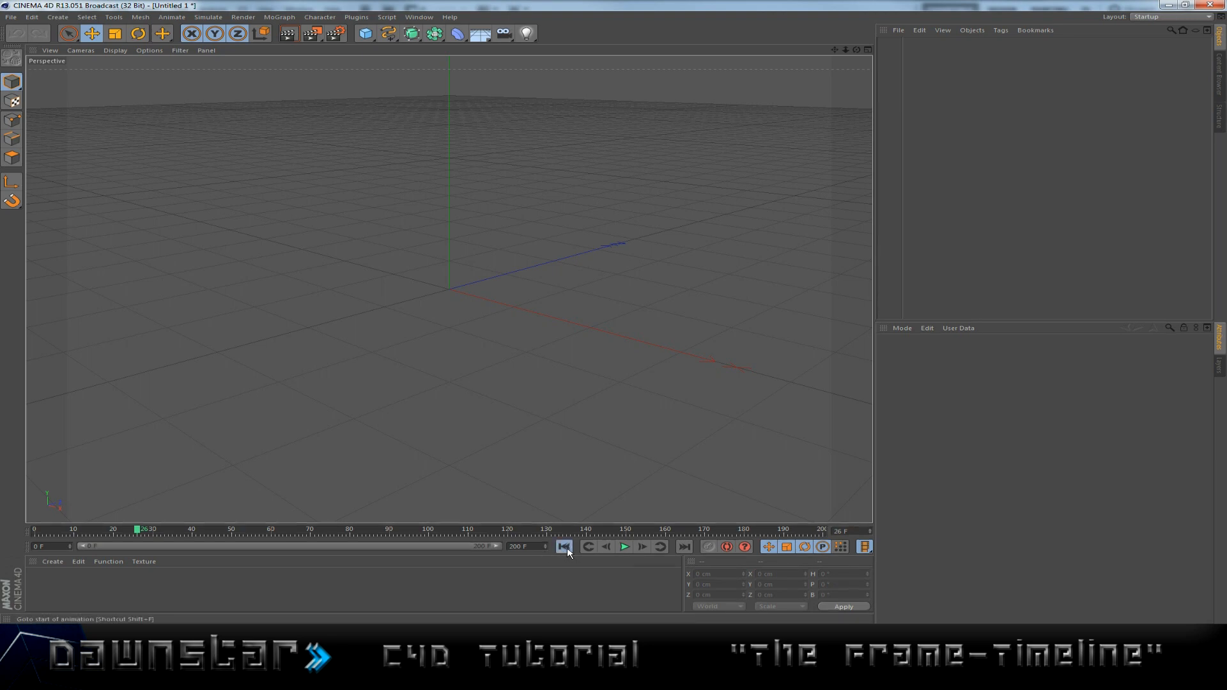
- Jump back to frame 0 on the 200-frame timeline
click(562, 546)
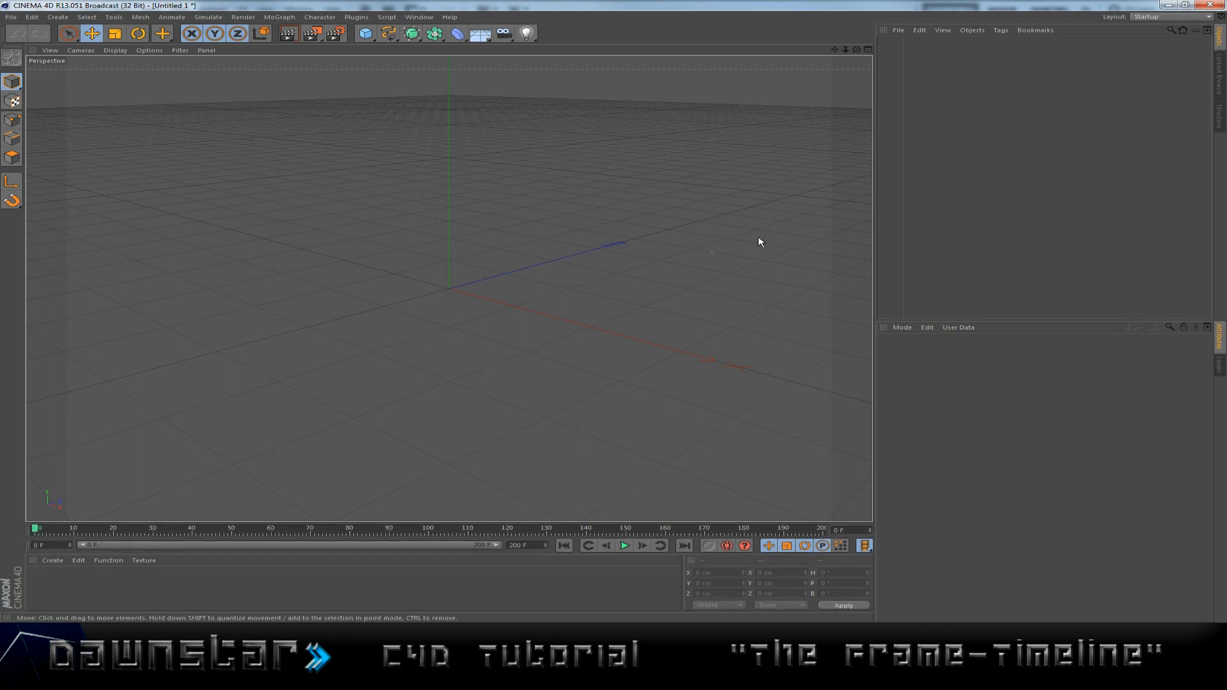
mouse_move(622, 249)
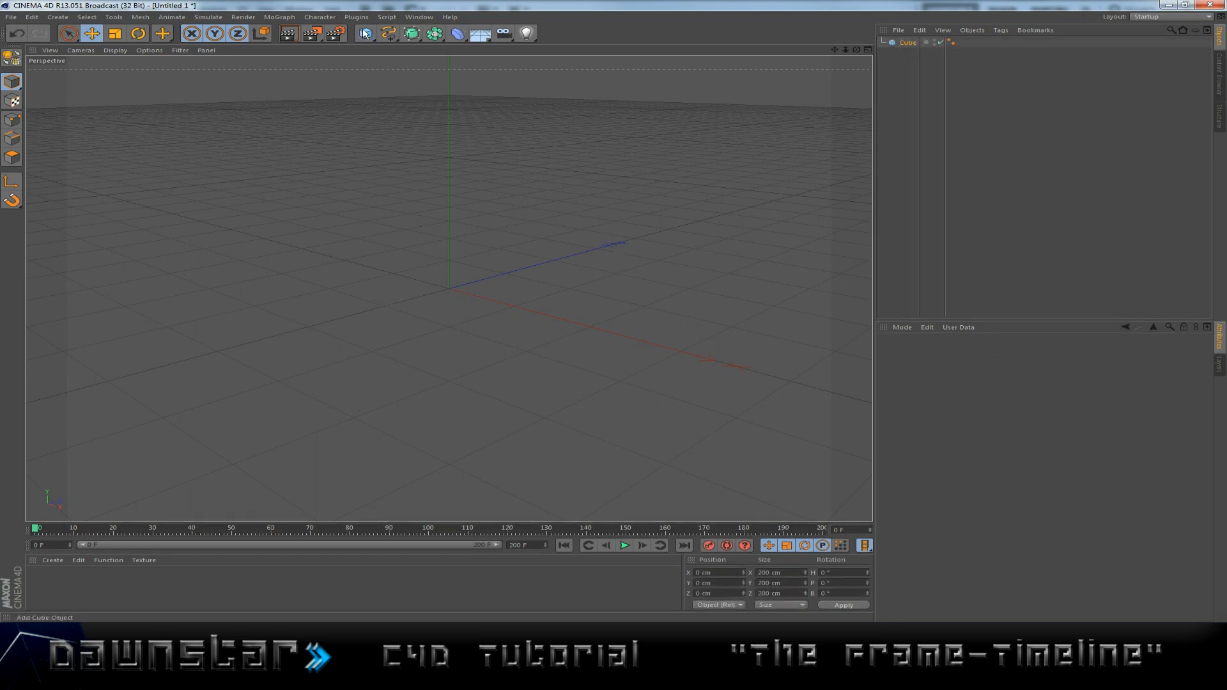
- Select the Cube to show its properties and switch to the Rotate tool
click(364, 33)
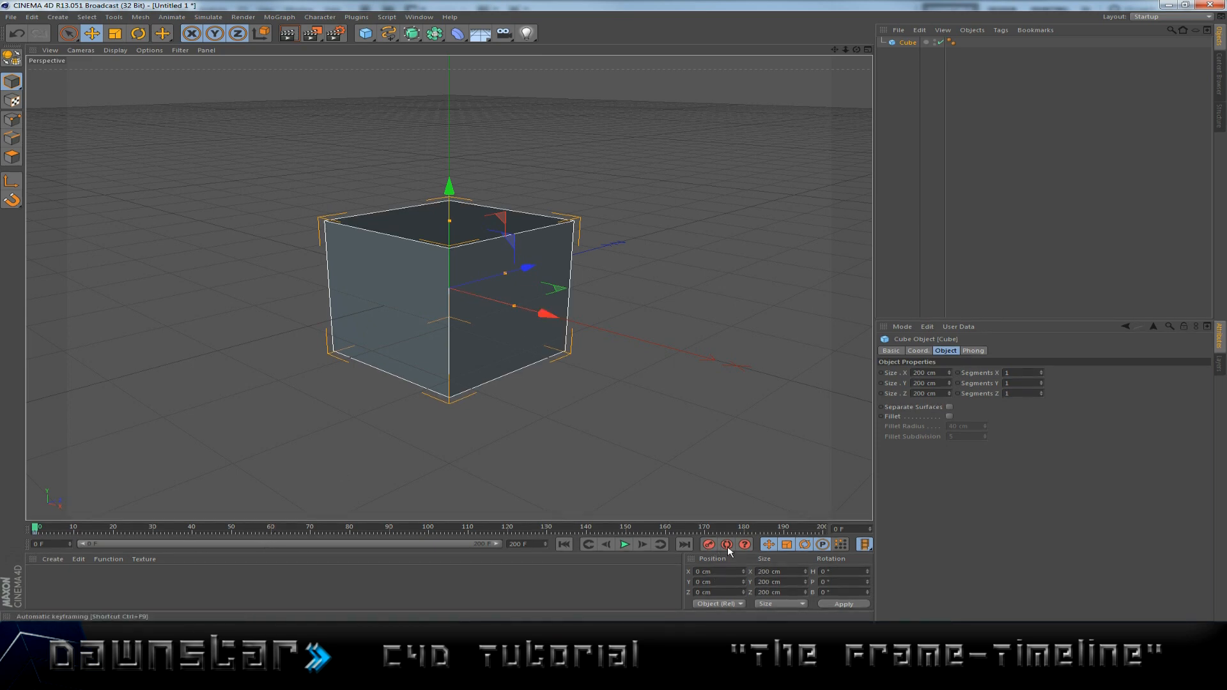
mouse_move(727, 544)
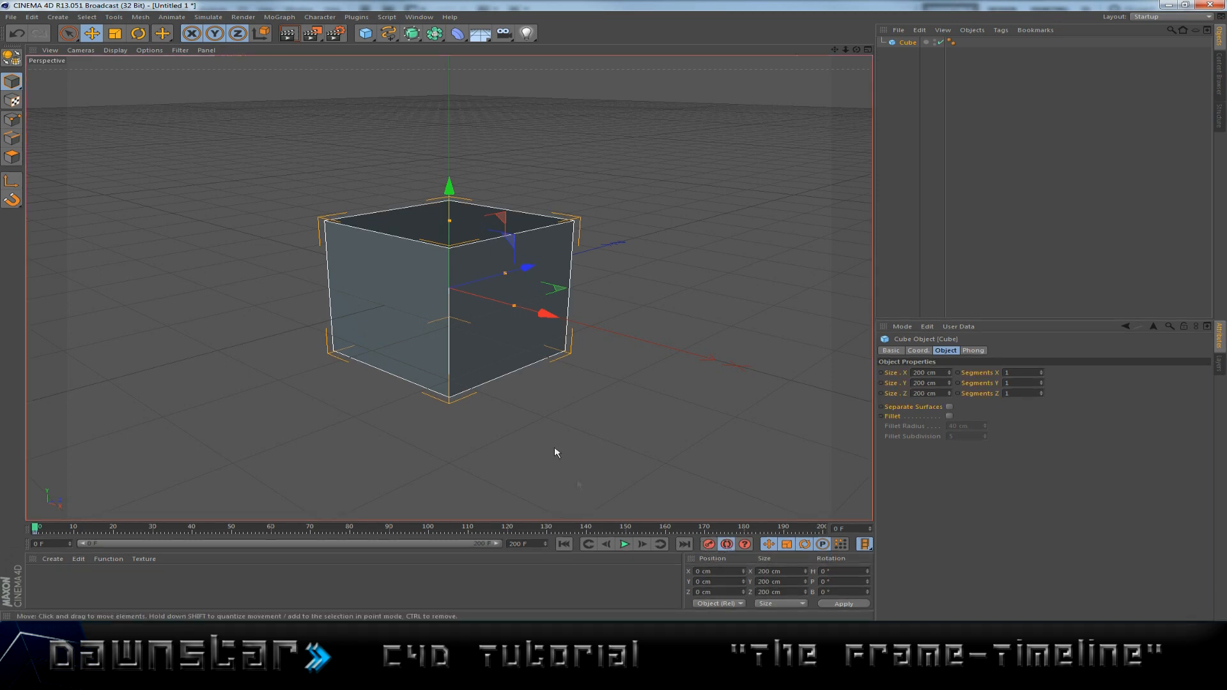
click(137, 33)
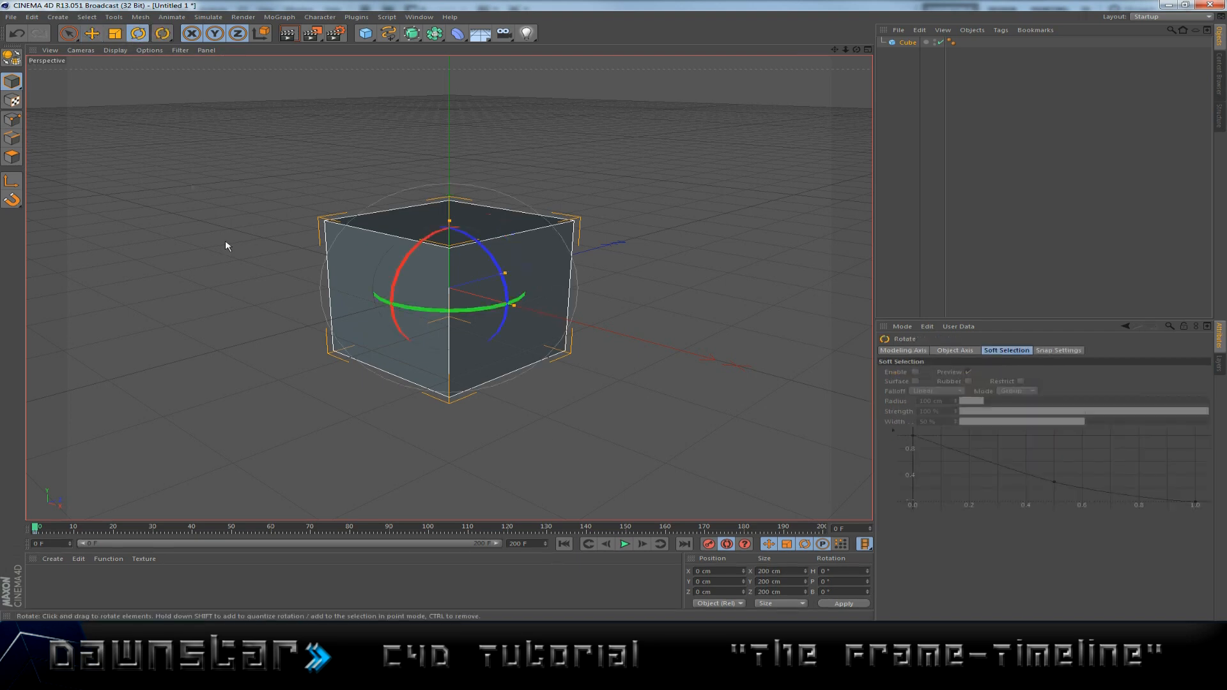
mouse_move(711, 543)
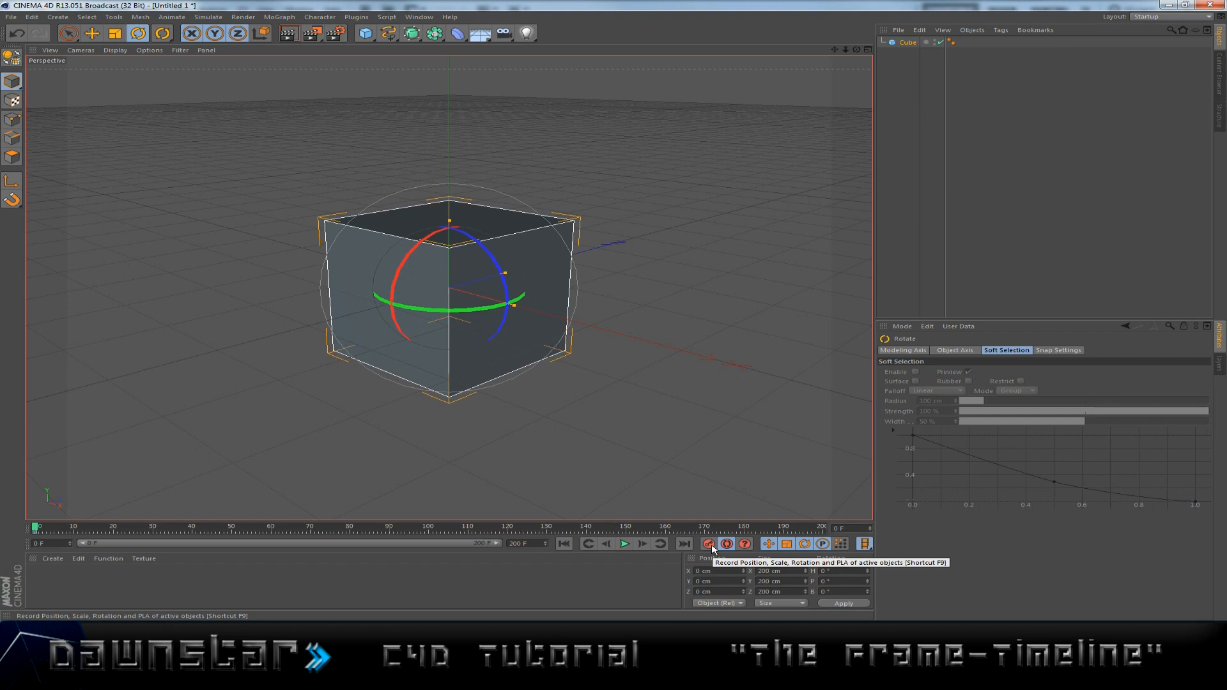
mouse_move(395, 523)
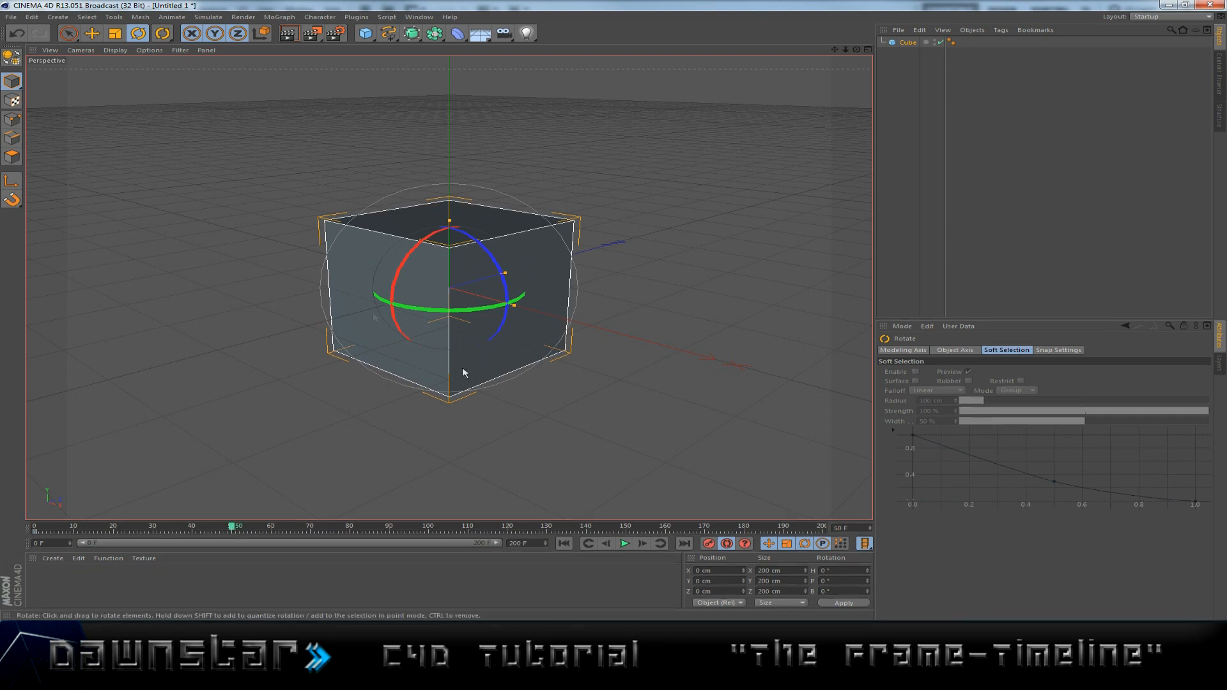
- With the Move tool active, play the cube's slide, pause partway, and jump to frame 200
click(92, 34)
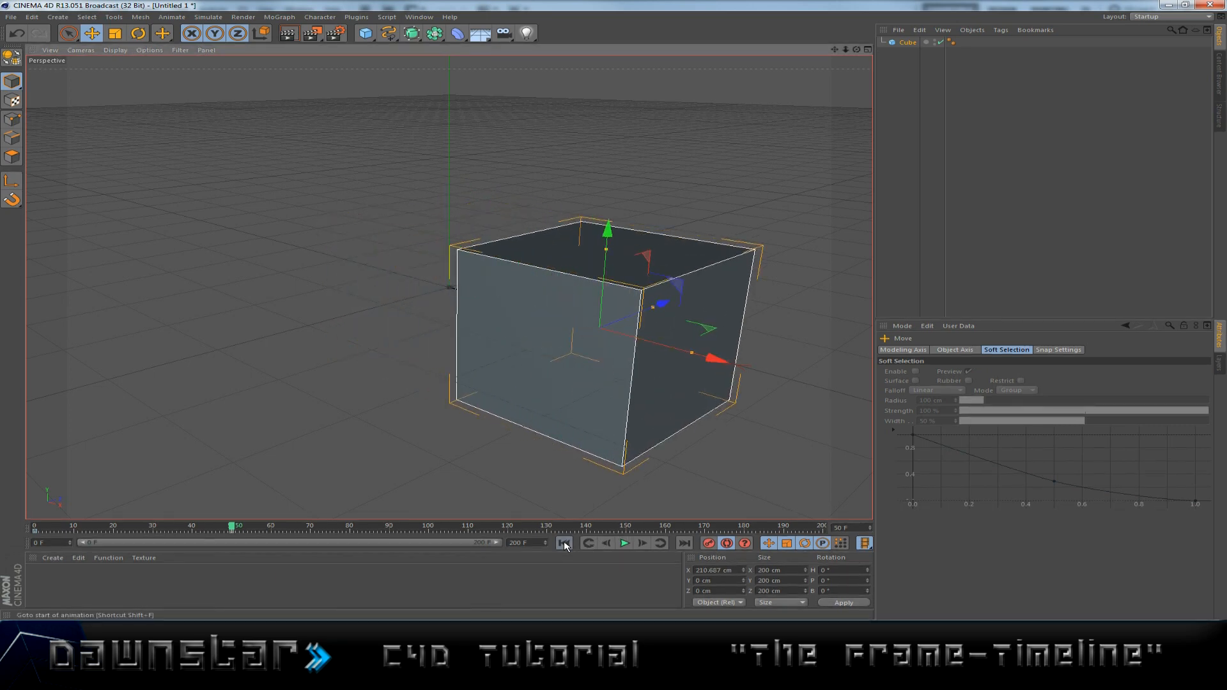
click(624, 543)
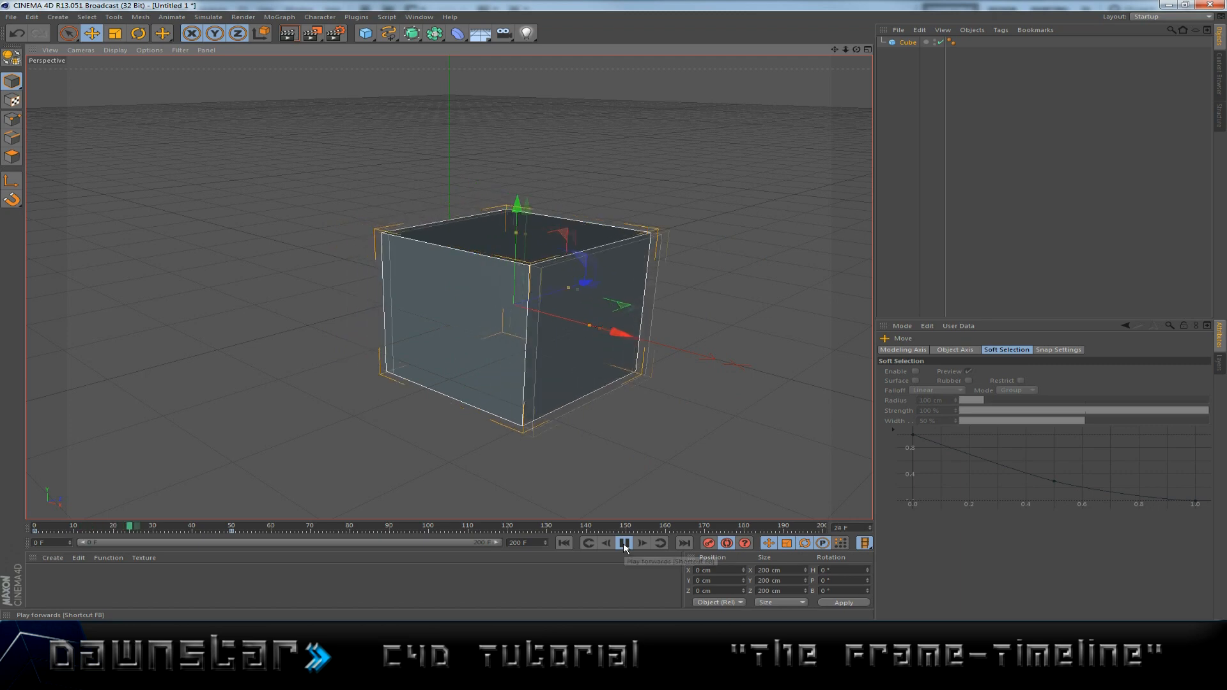
click(624, 542)
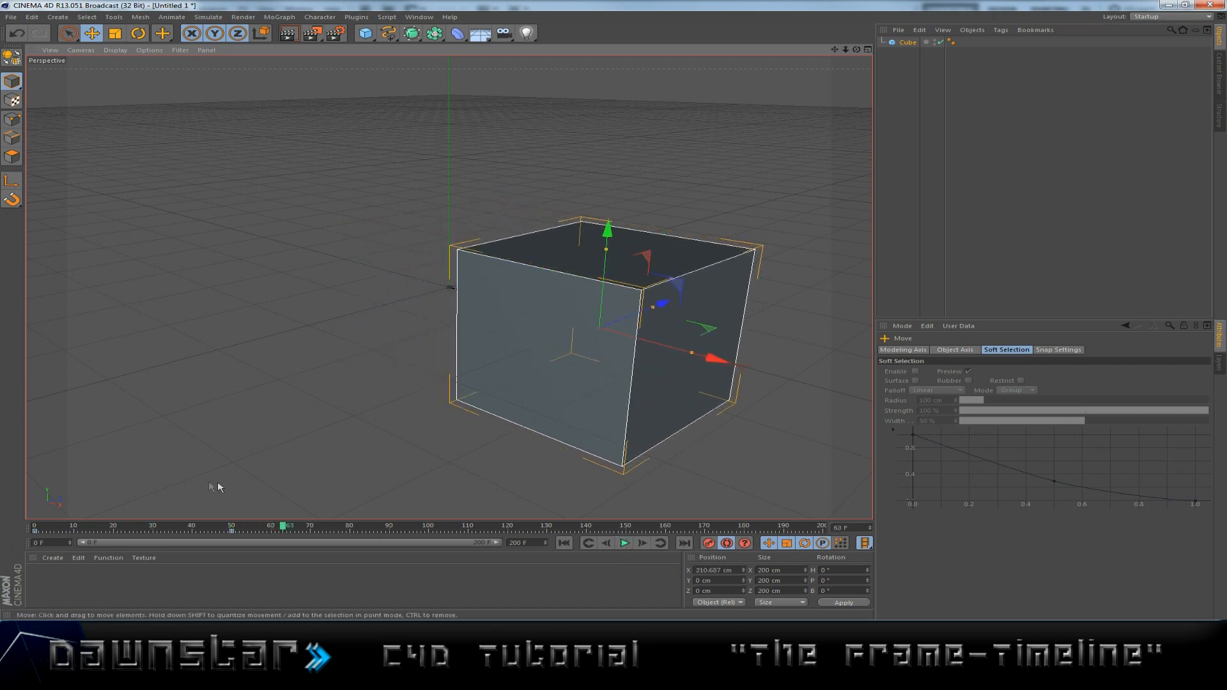
click(232, 532)
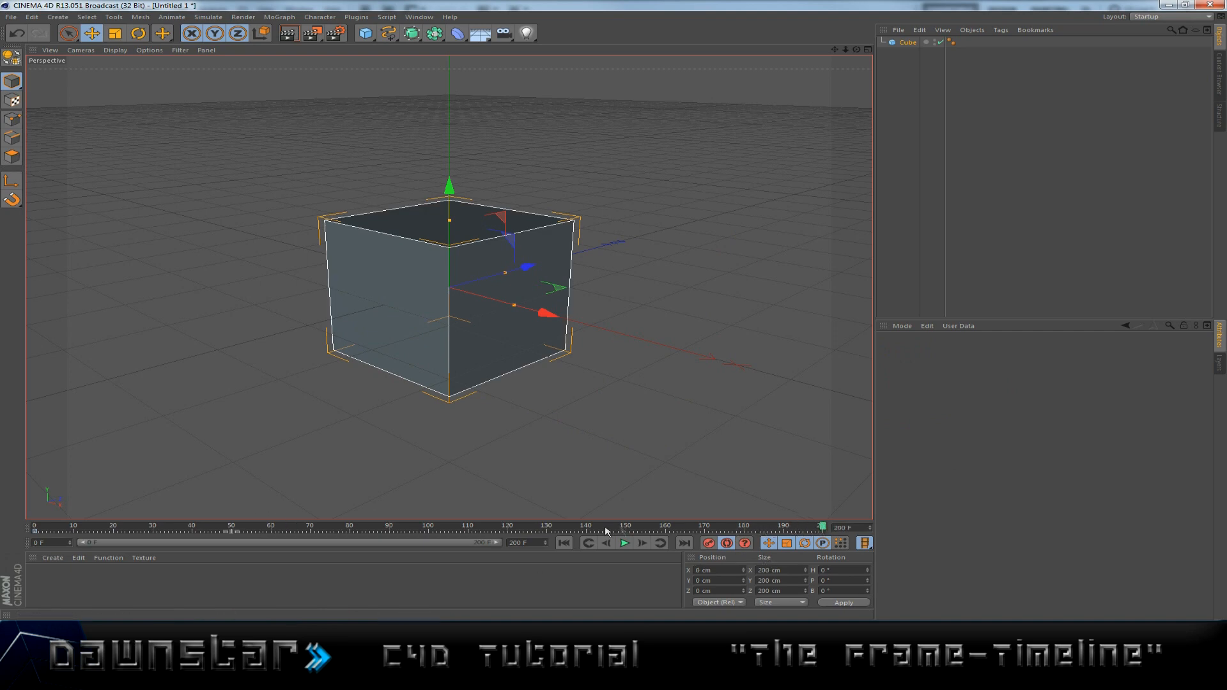
- Rewind to frame 0, replay the cube's movement across the timeline, then pause
drag(556, 313, 545, 317)
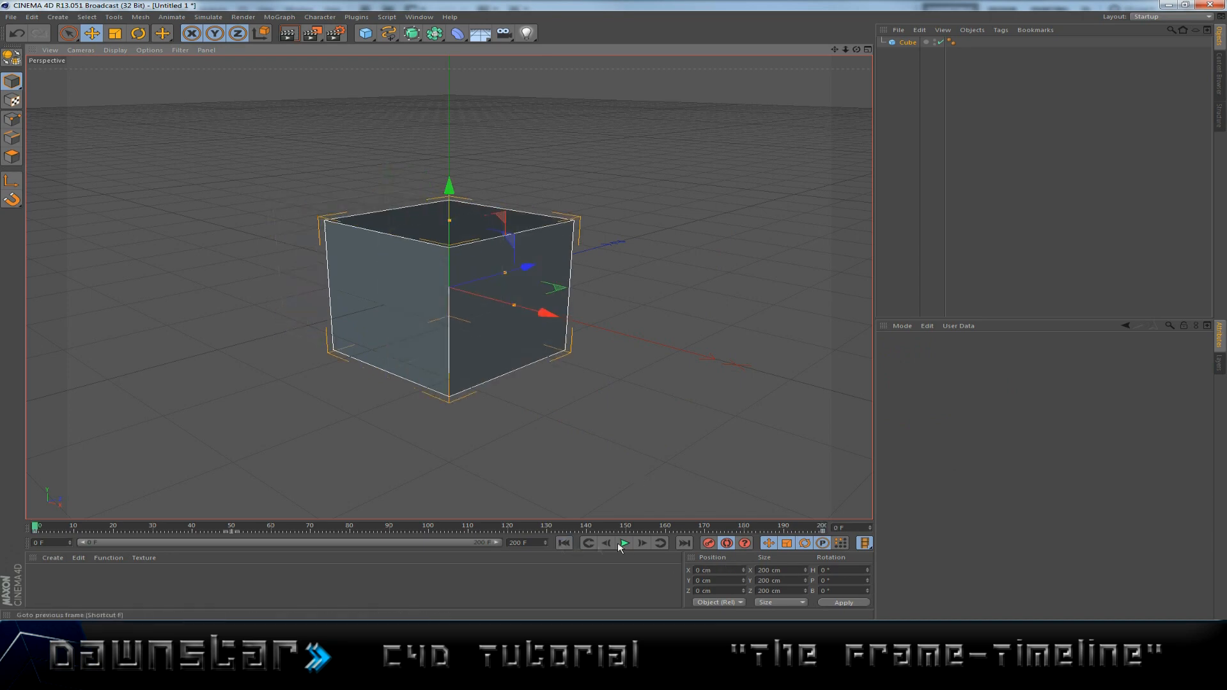
click(624, 542)
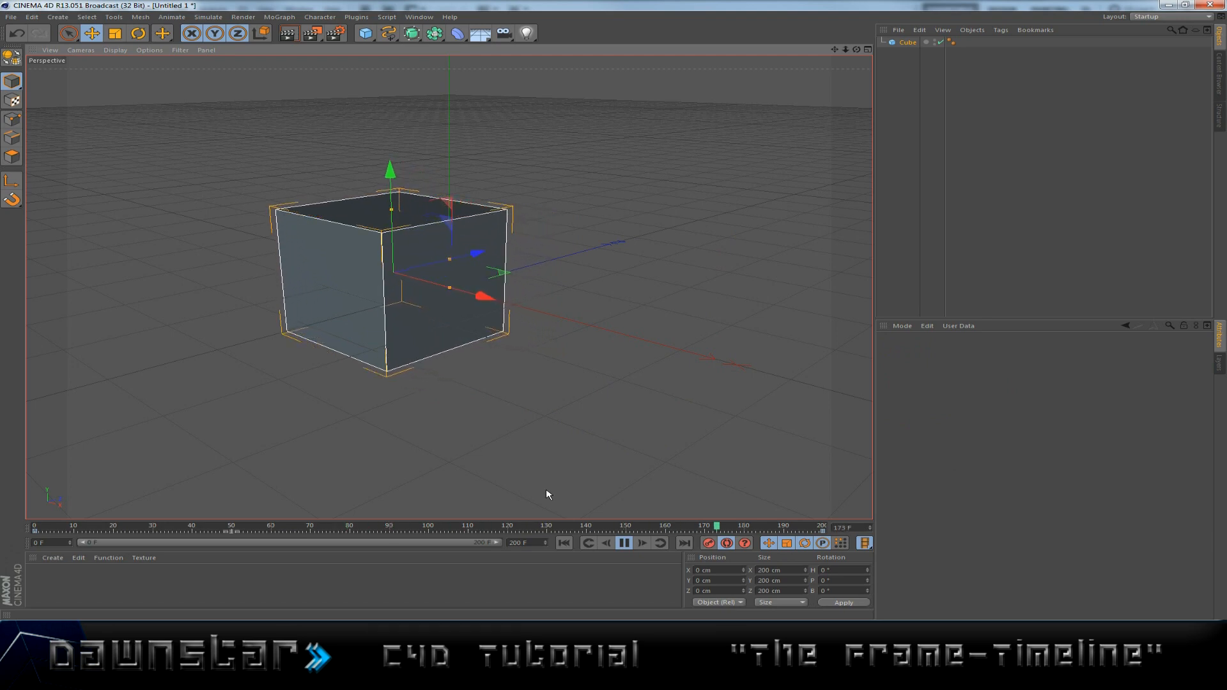
click(624, 541)
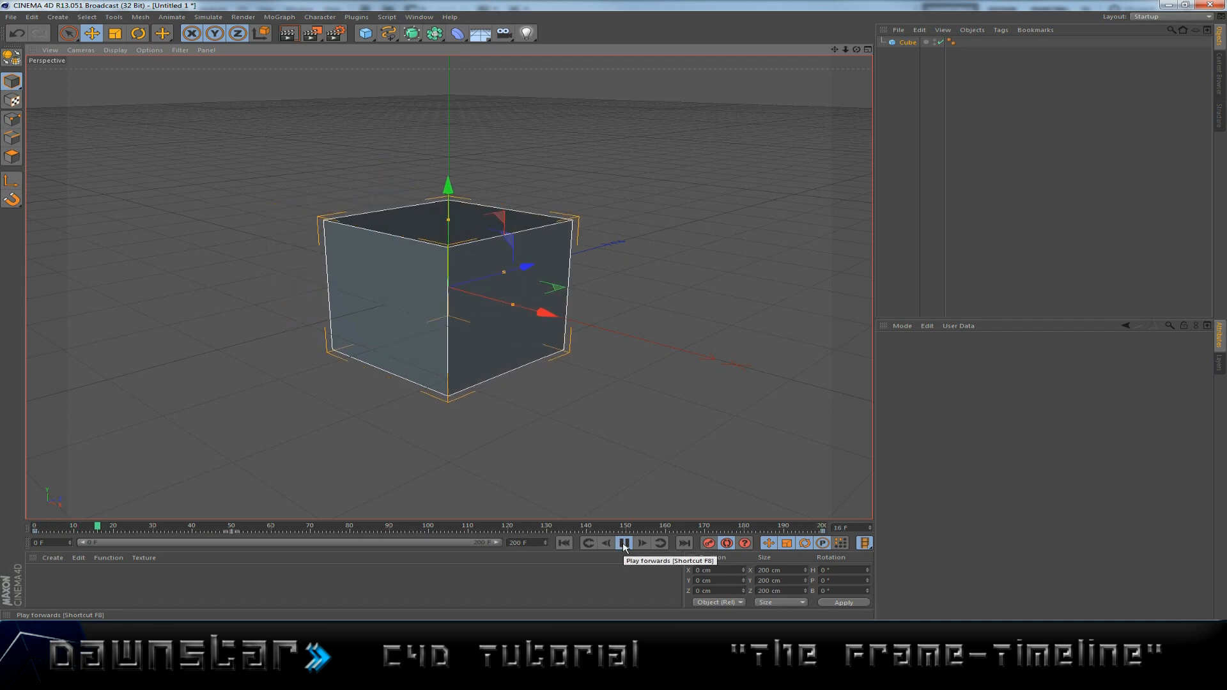
click(622, 542)
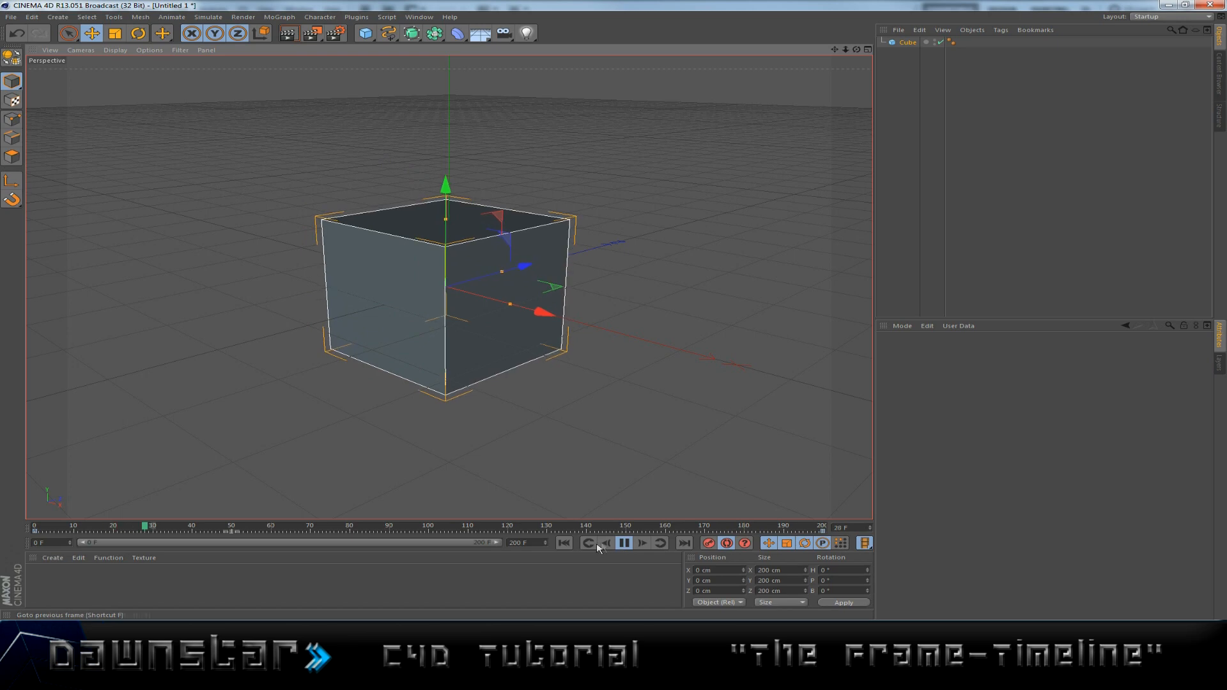
- Step the cube's animation frame by frame past frame 140, then return to the keyframe at frame 0
click(624, 542)
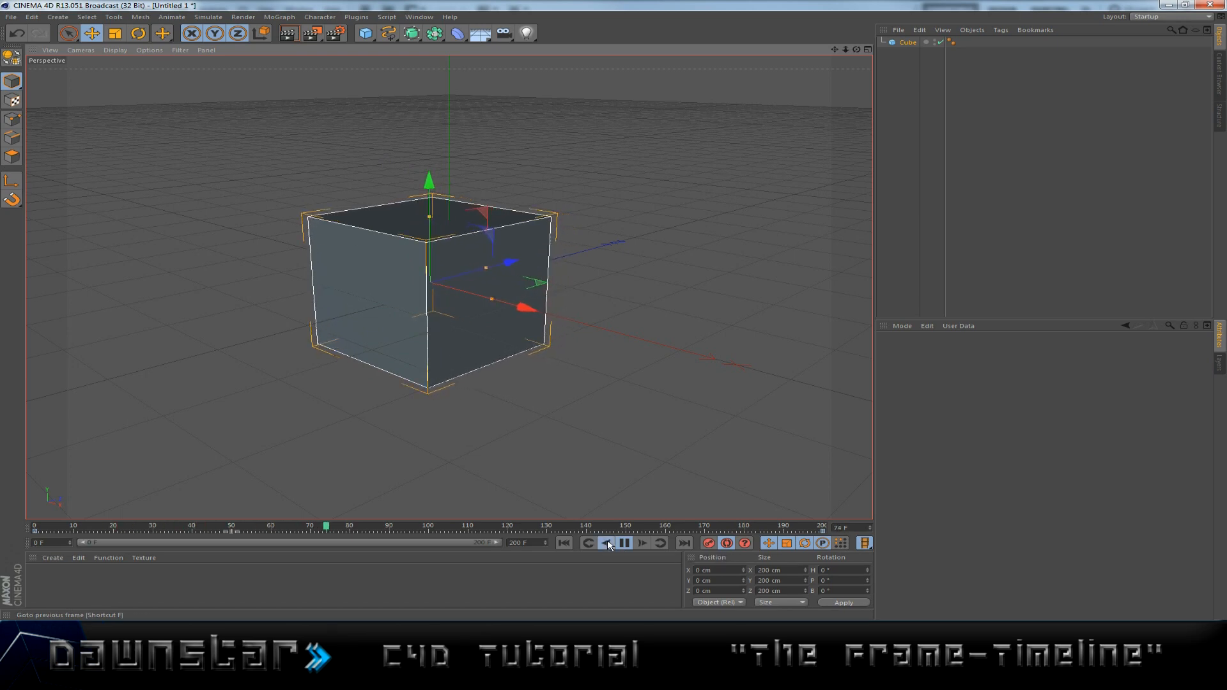
click(623, 542)
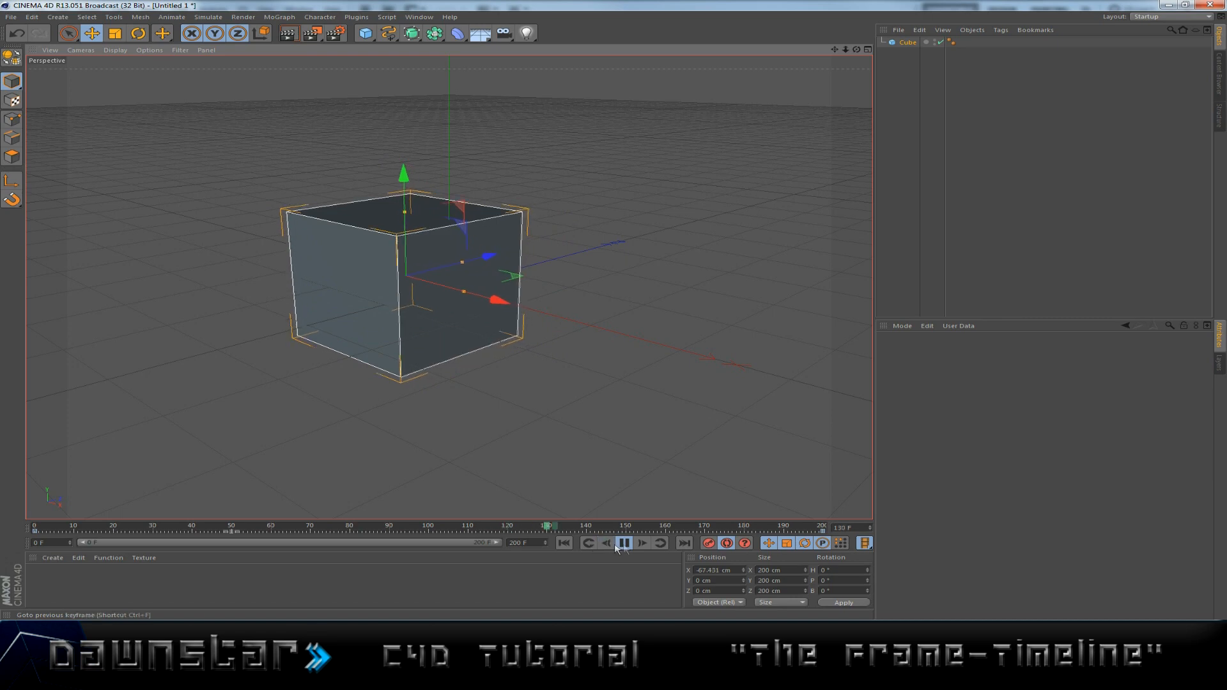
click(624, 542)
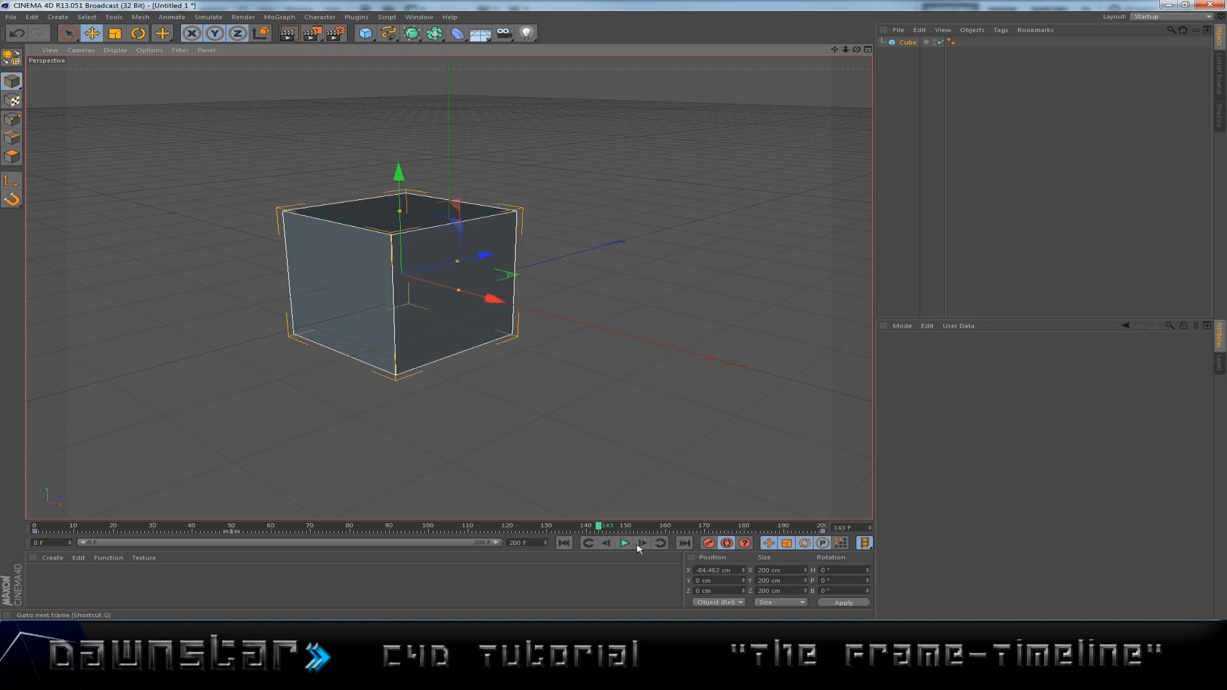
click(624, 542)
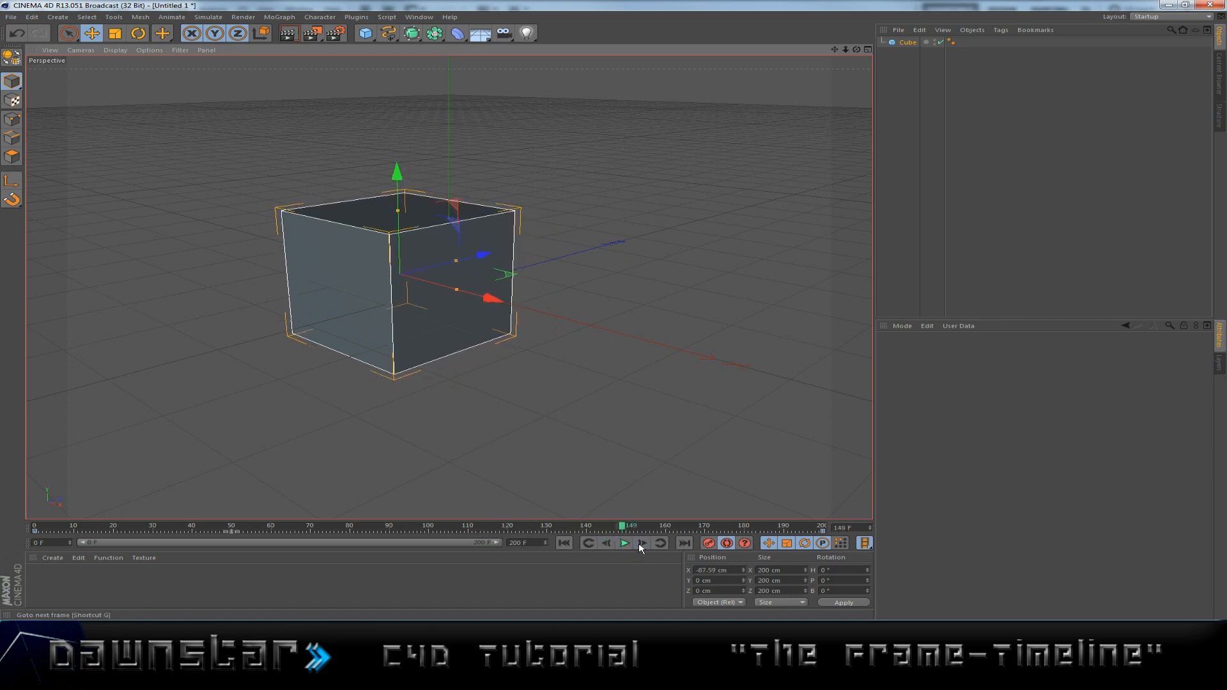
click(624, 542)
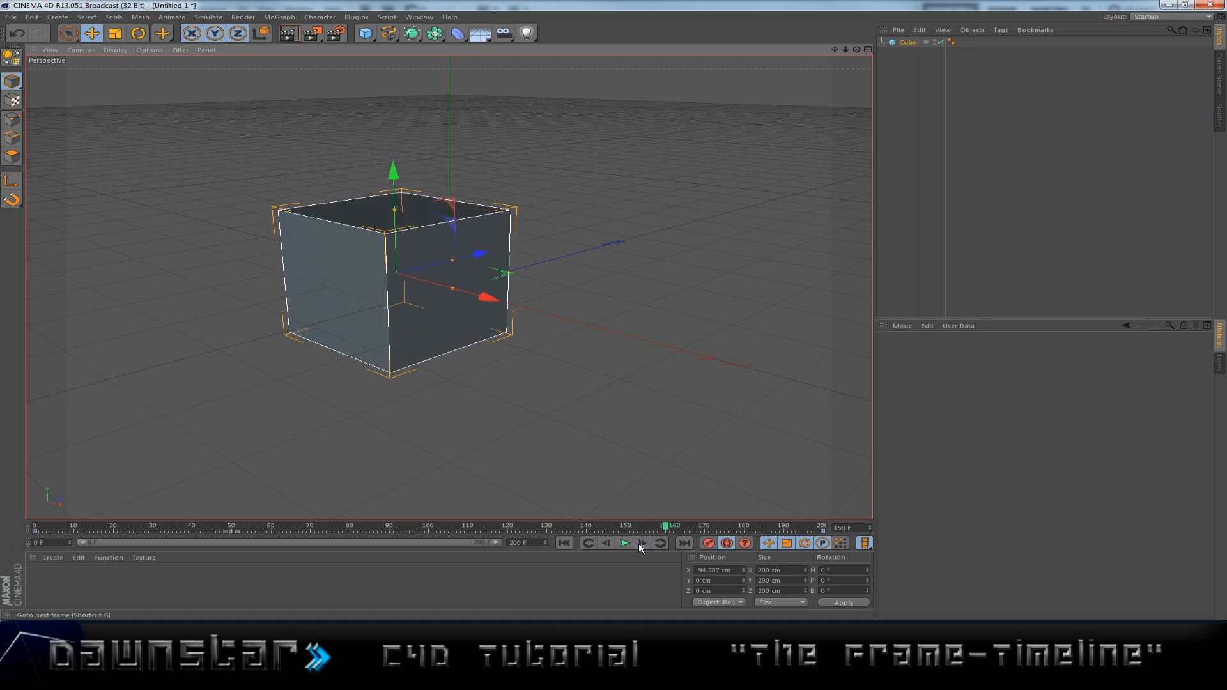
mouse_move(661, 542)
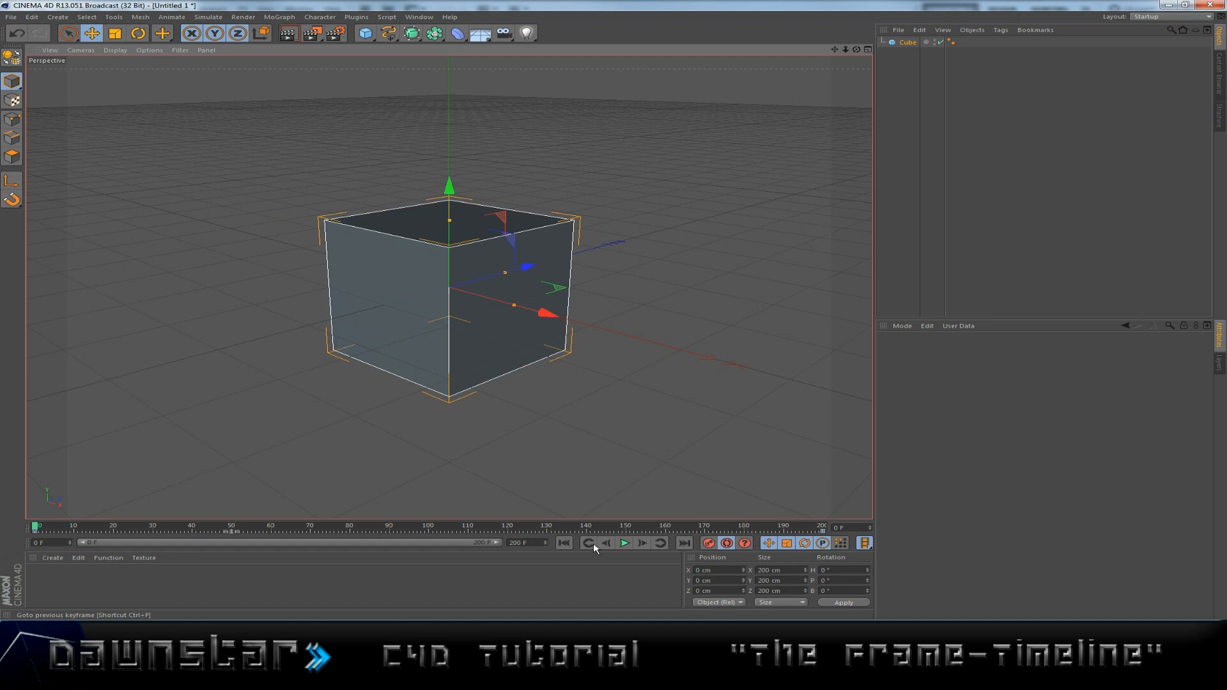
mouse_move(237, 534)
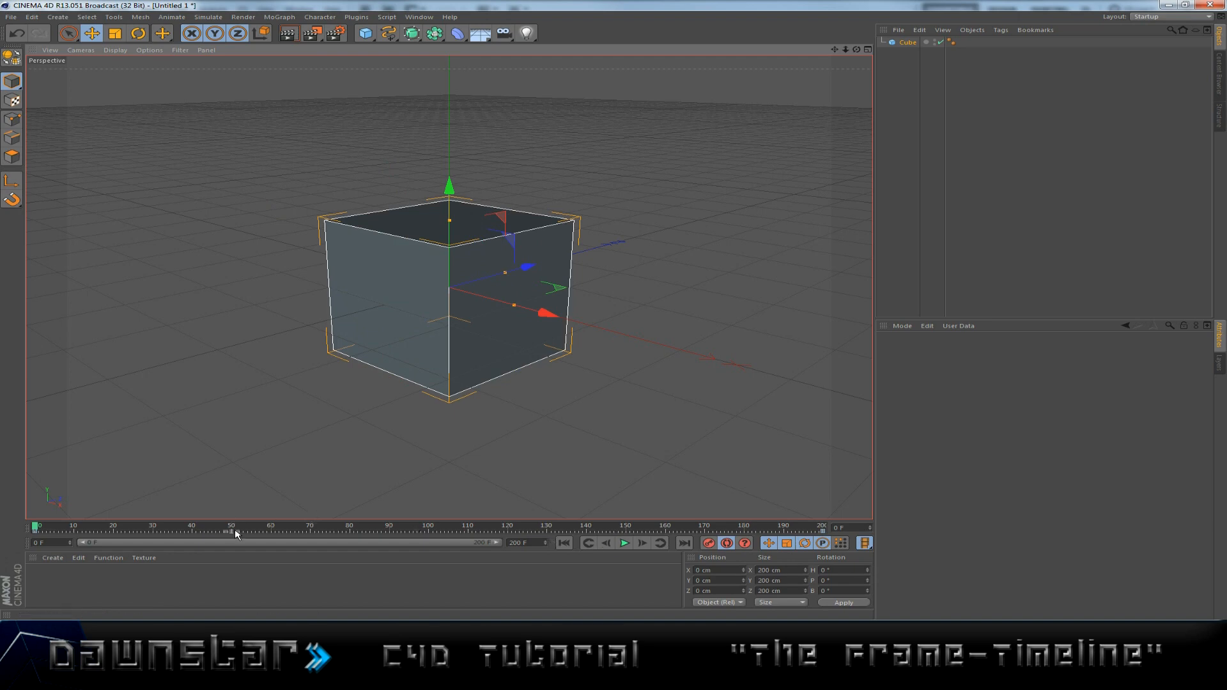
mouse_move(265, 533)
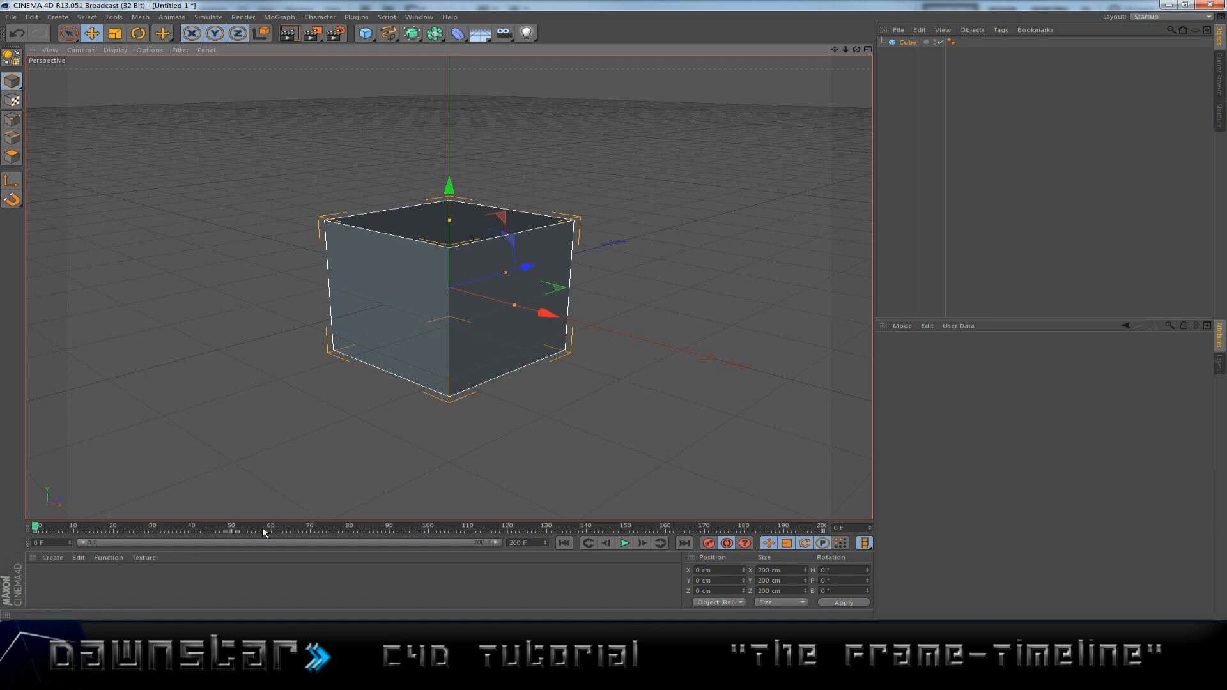
click(660, 542)
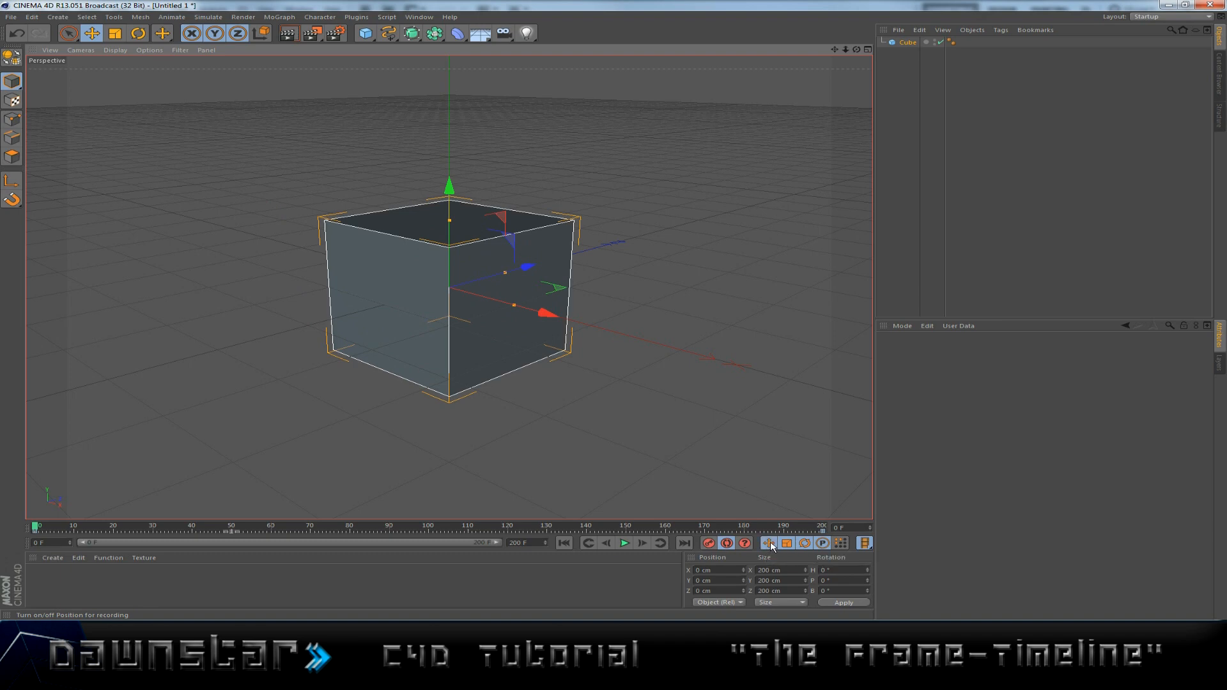
mouse_move(770, 543)
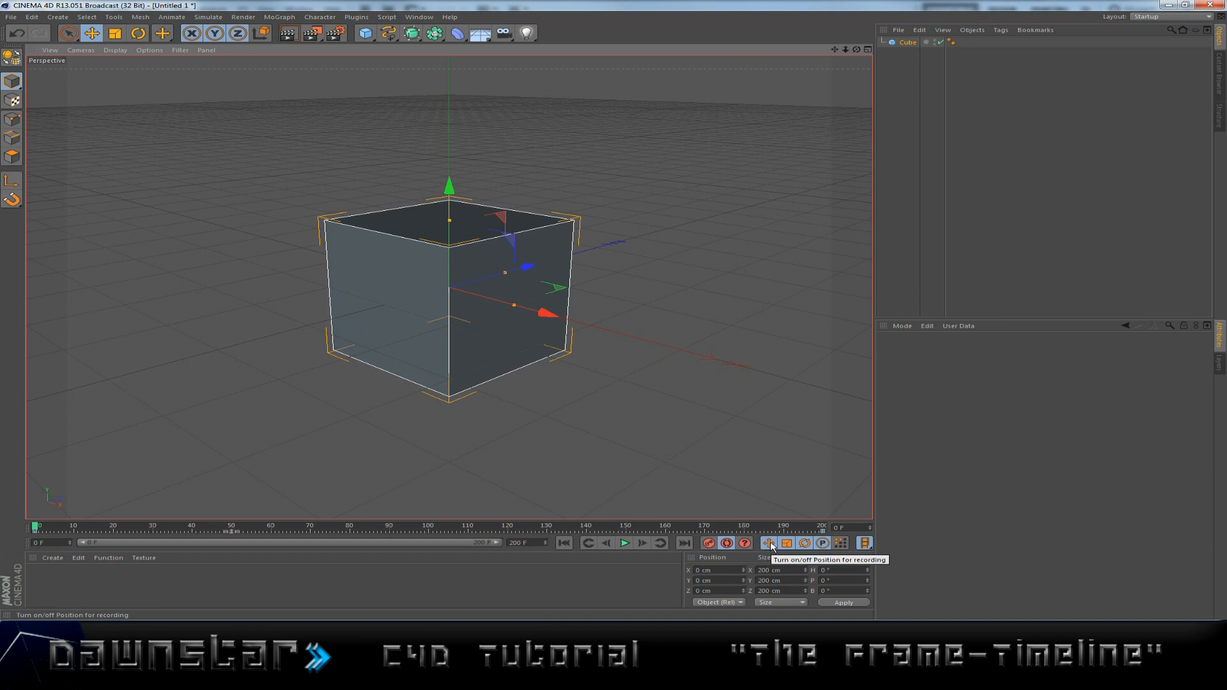
mouse_move(785, 543)
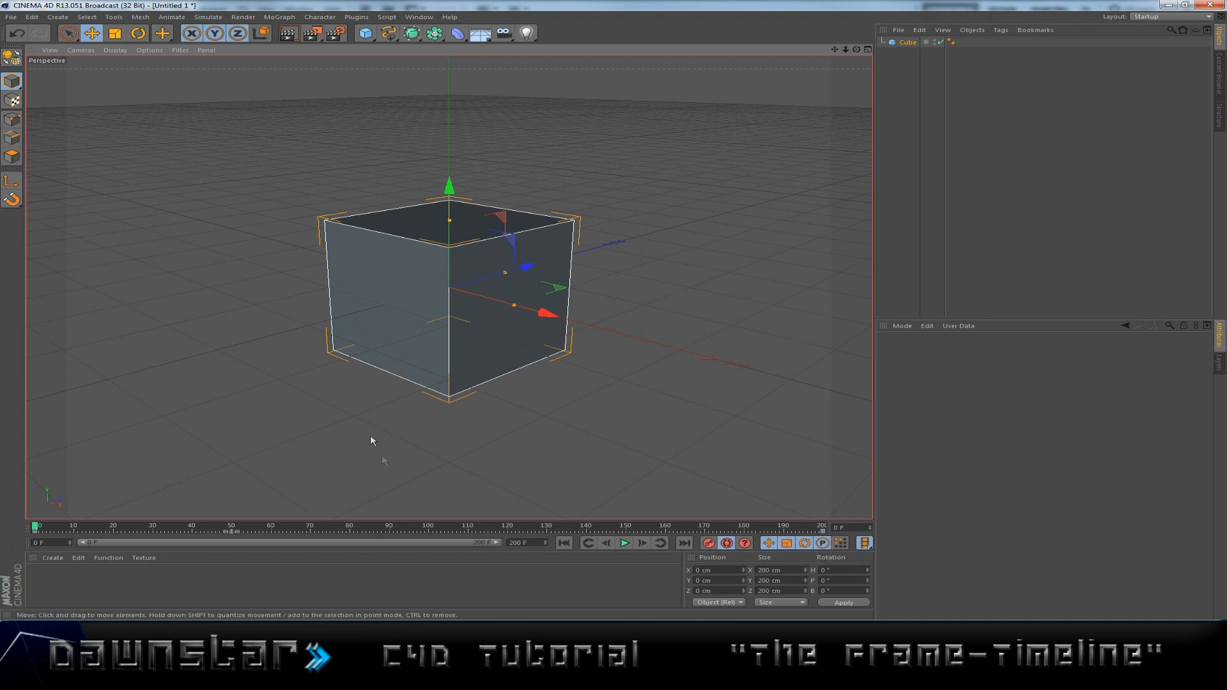
mouse_move(462, 490)
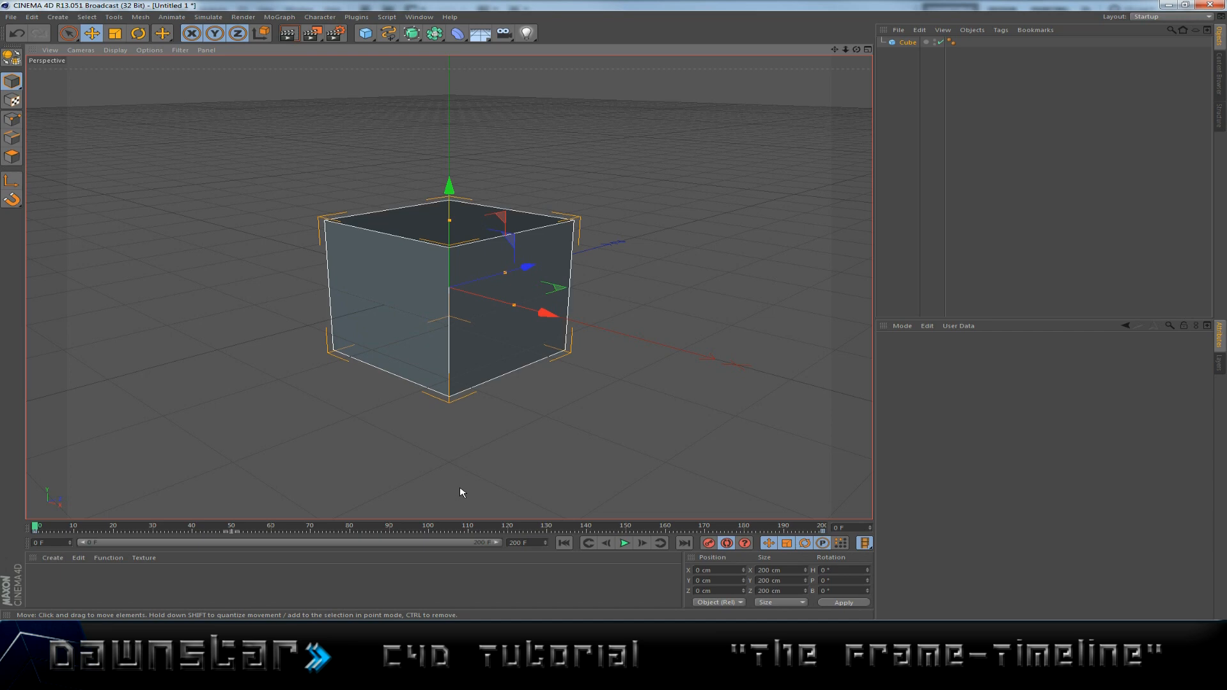